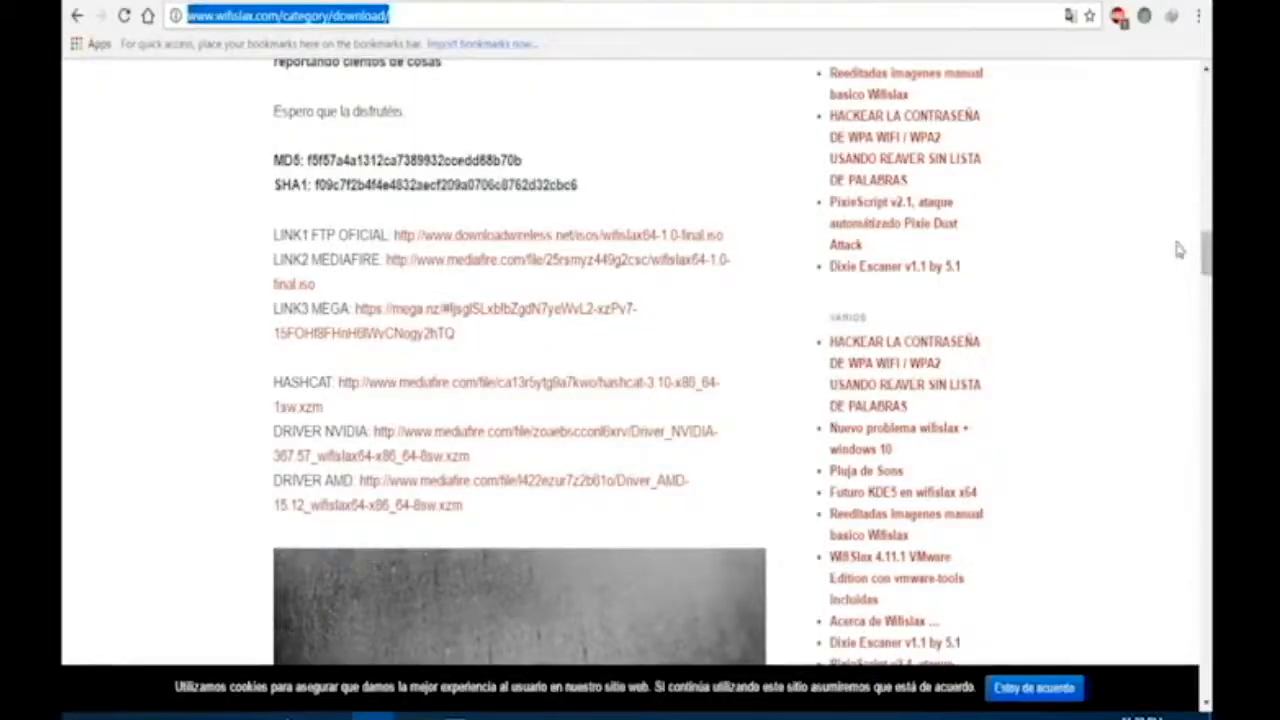
# Scroll the Universal USB Installer page to the screenshots showing how to make a bootable USB.
pyautogui.scroll(3)
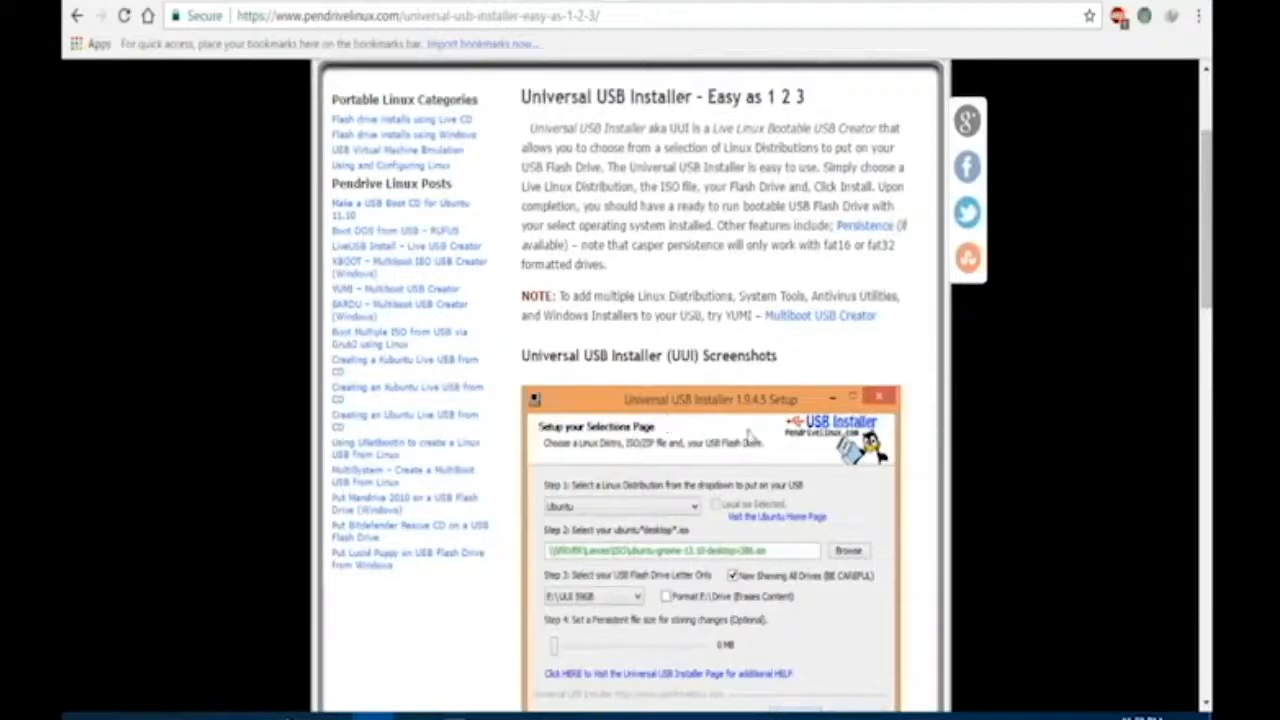
pyautogui.scroll(-3)
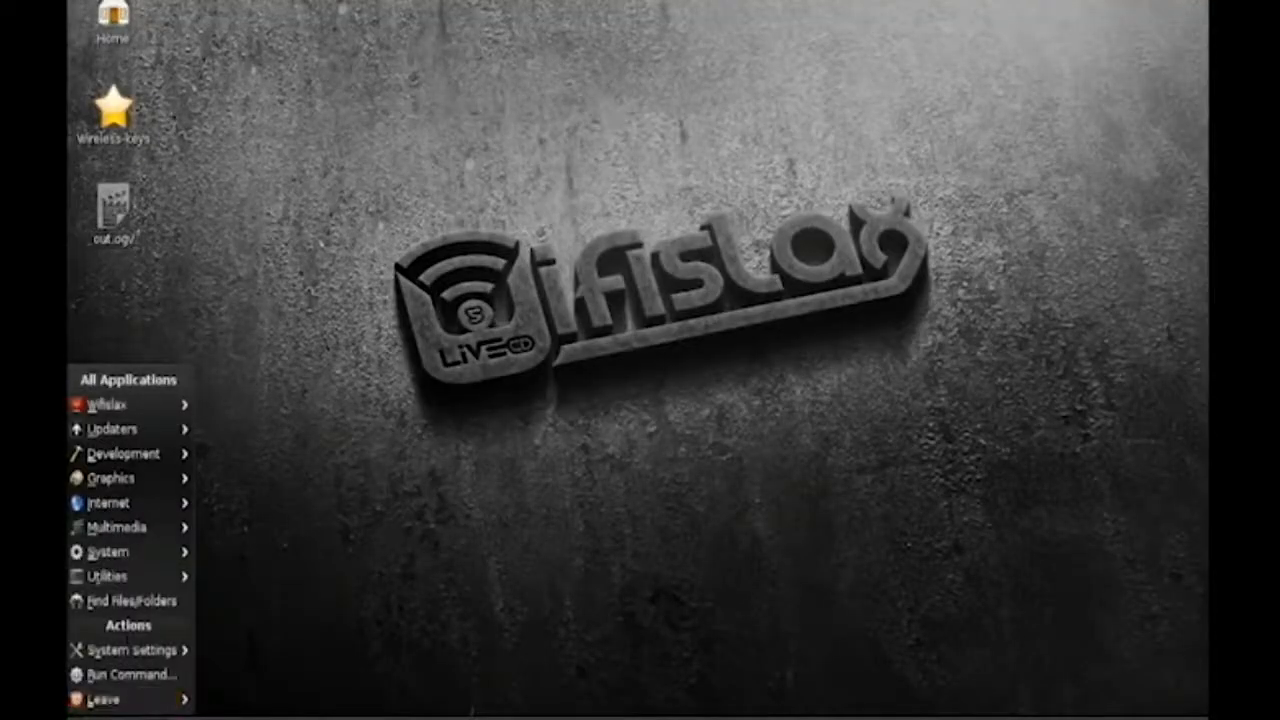
# Launch Linset (Evil twin attack) from the Wifislax > Wpa menu.
pyautogui.click(110, 404)
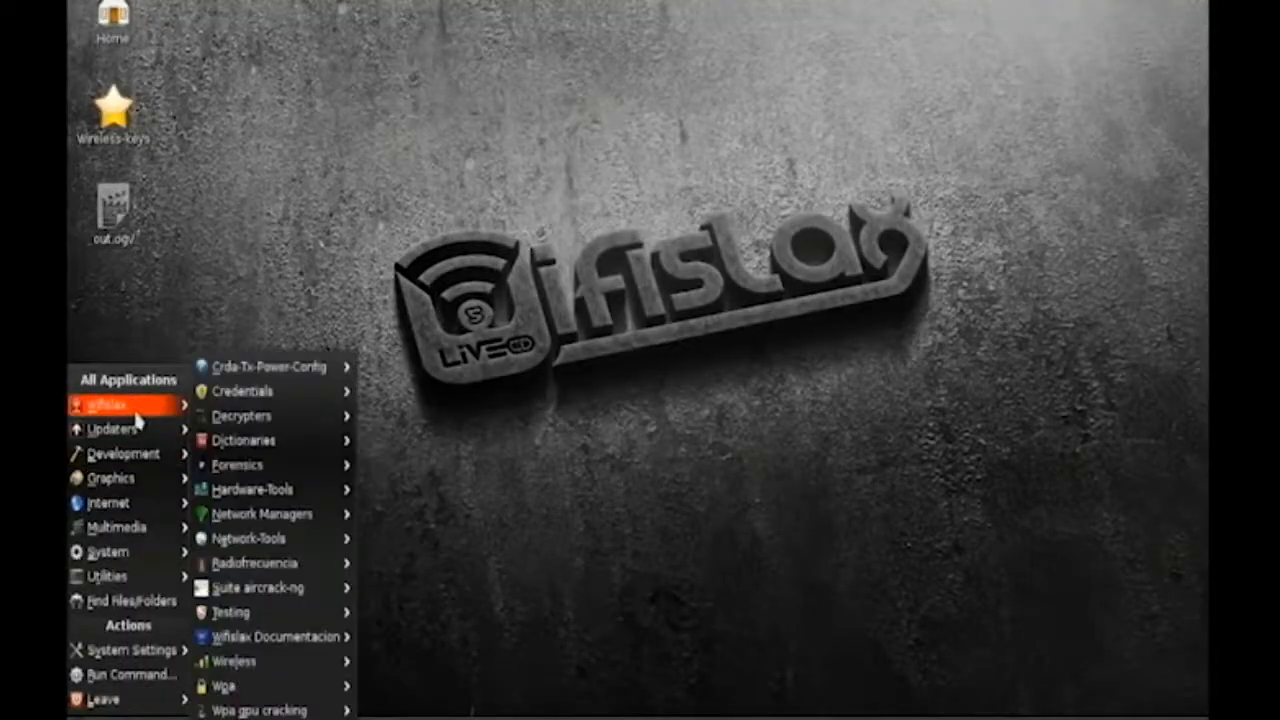
pyautogui.click(238, 660)
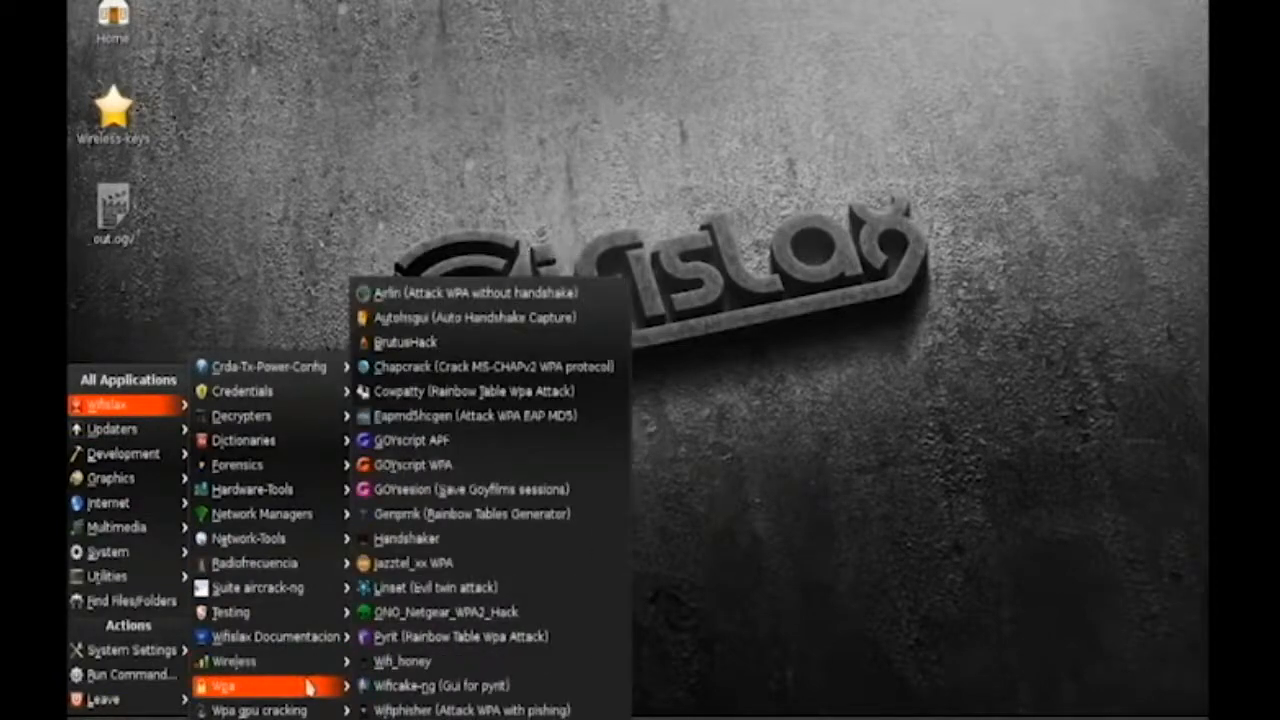
pyautogui.moveTo(270, 688)
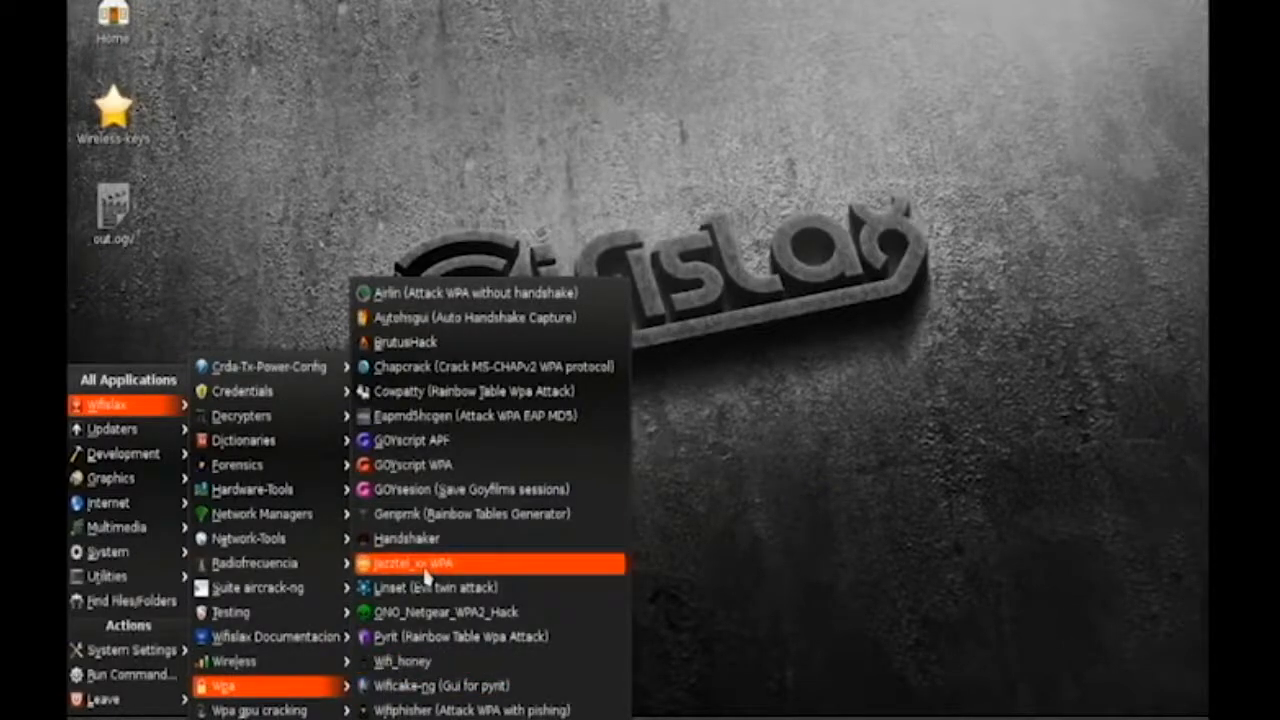
pyautogui.click(390, 588)
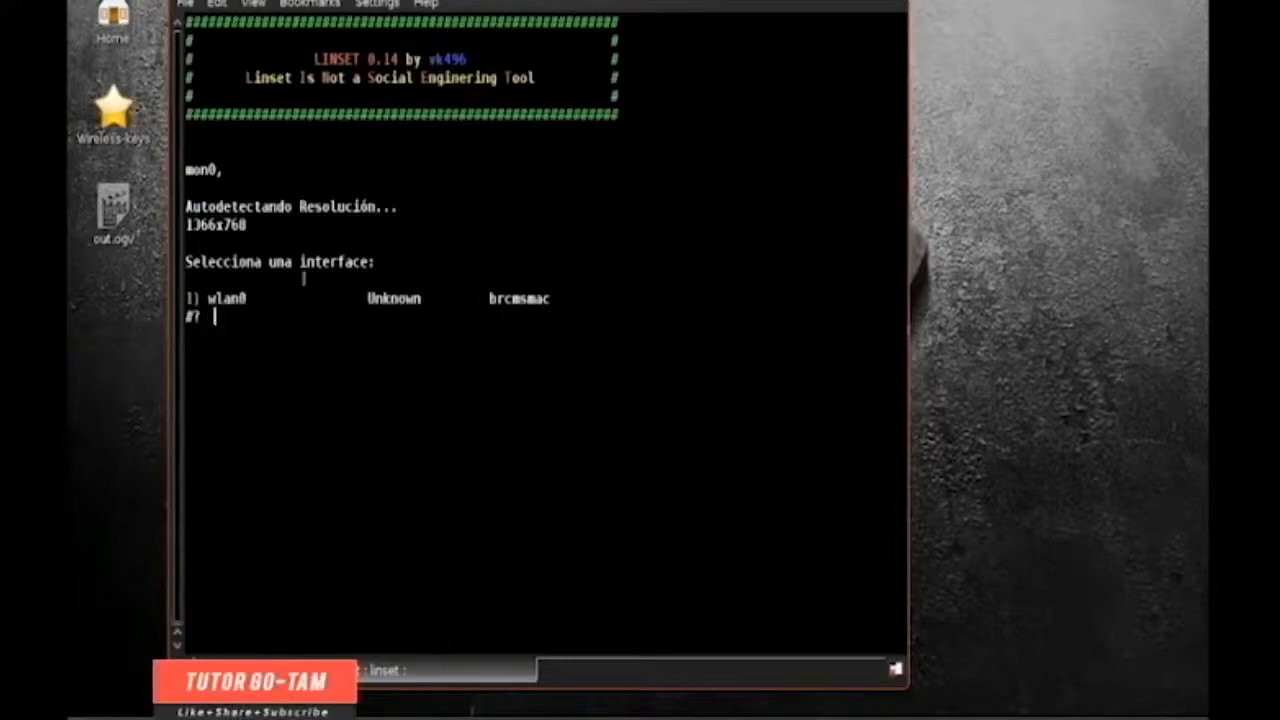
# Choose interface 1 (wlan0) and accept the default channel option to start scanning for networks.
pyautogui.write('1')
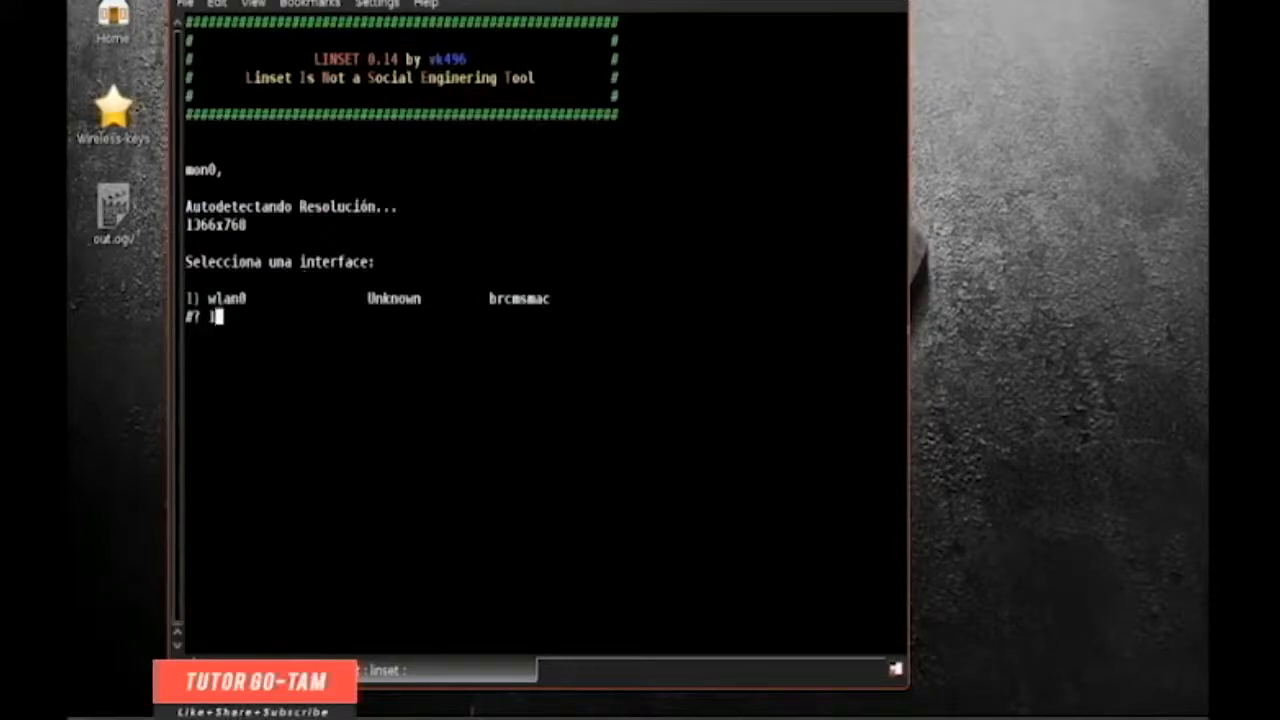
pyautogui.write('1')
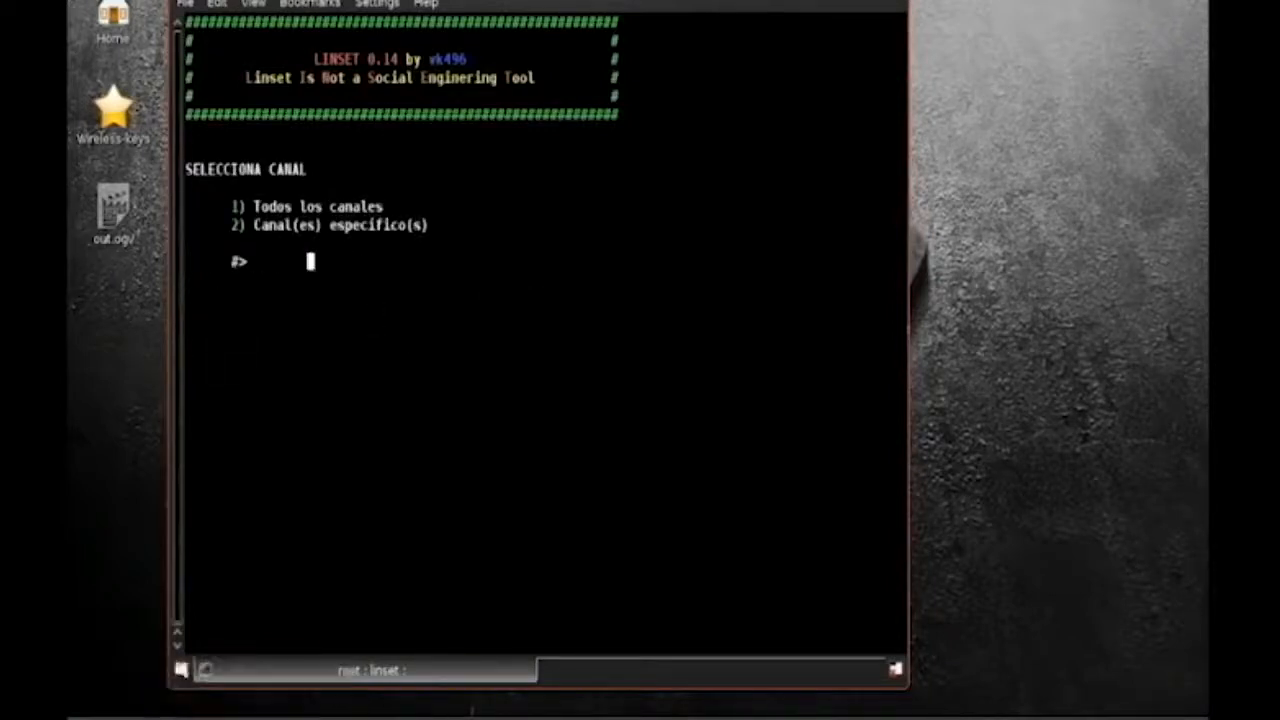
pyautogui.press('Return')
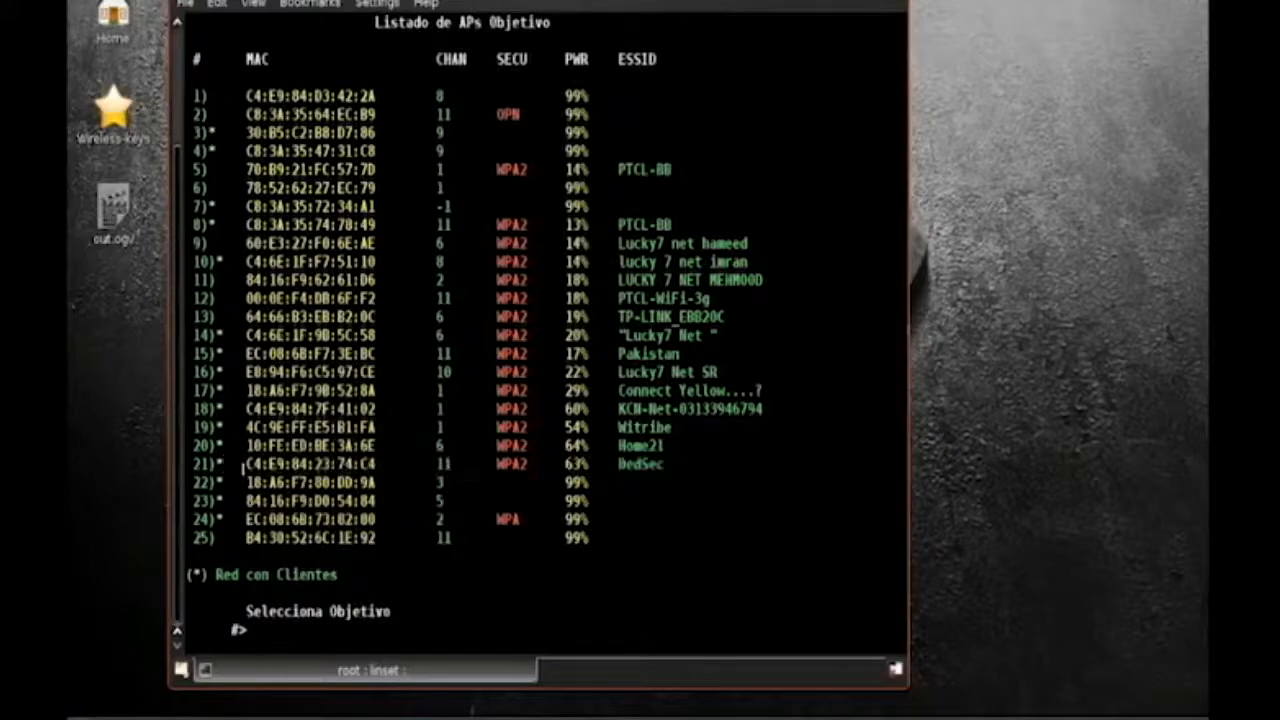
# Select target 21 (DedSec, WPA2, channel 11) and FakeAP mode 1 (Hostapd).
pyautogui.write('21')
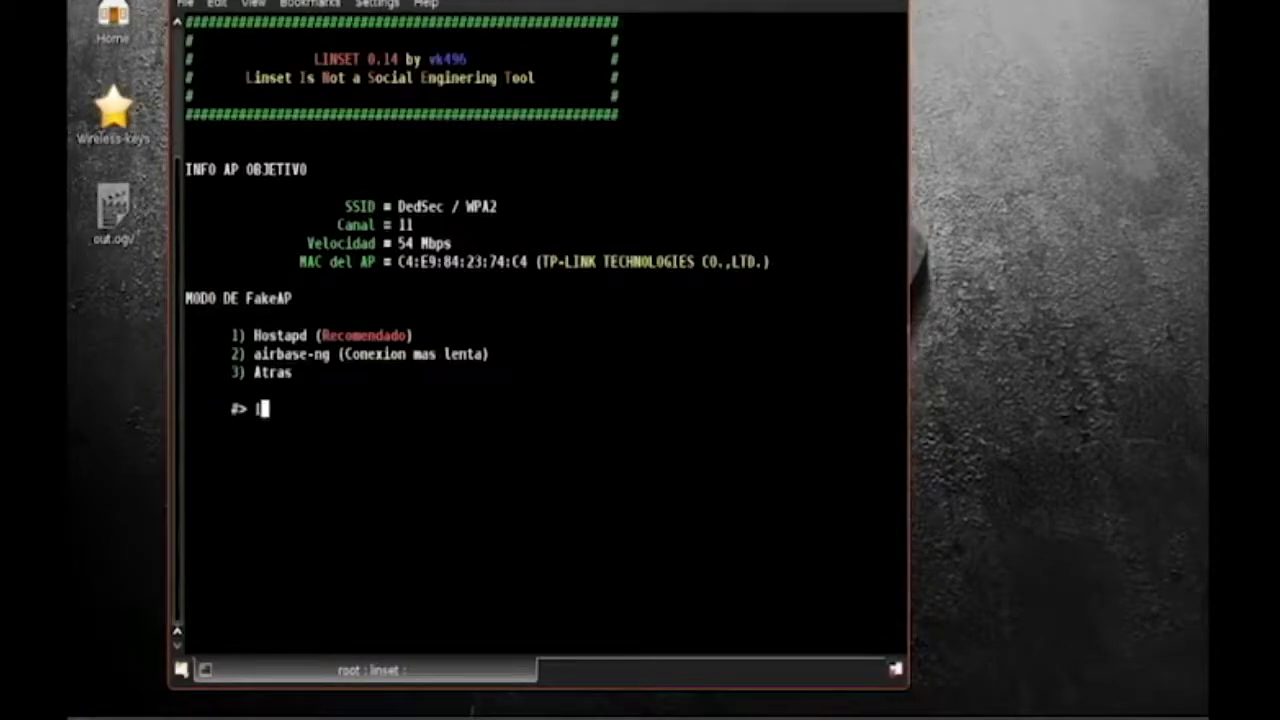
pyautogui.write('1')
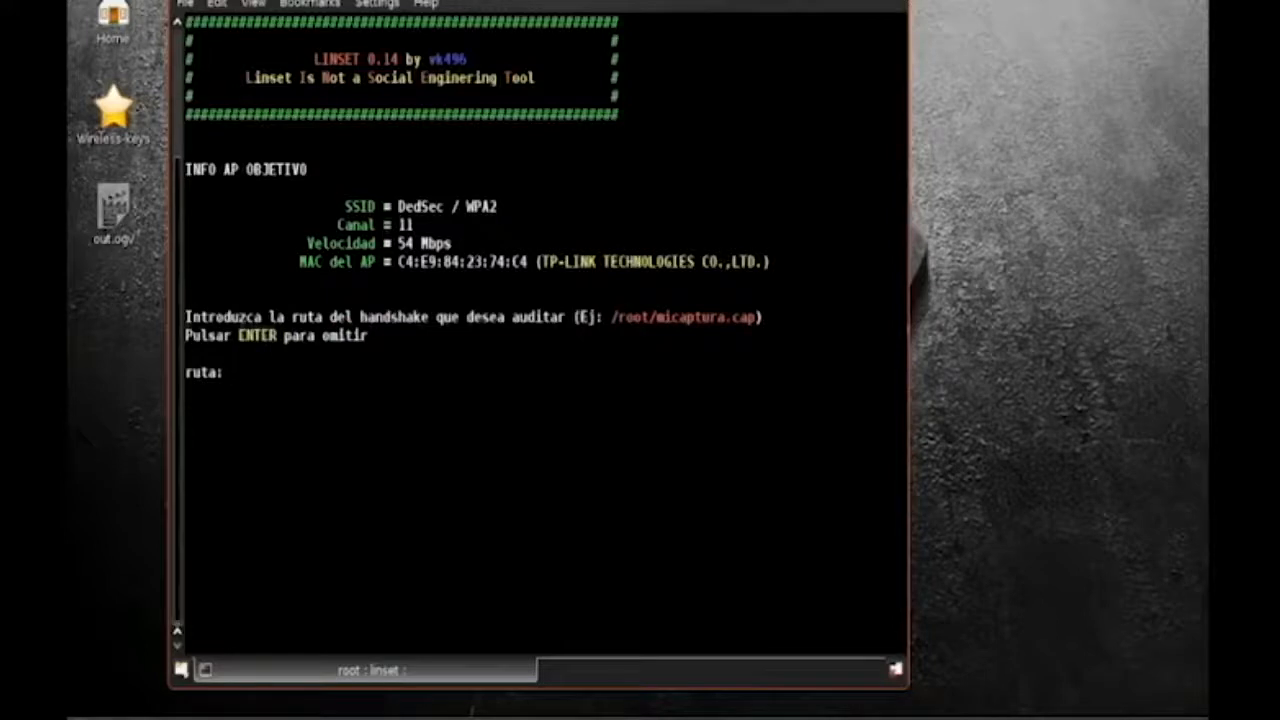